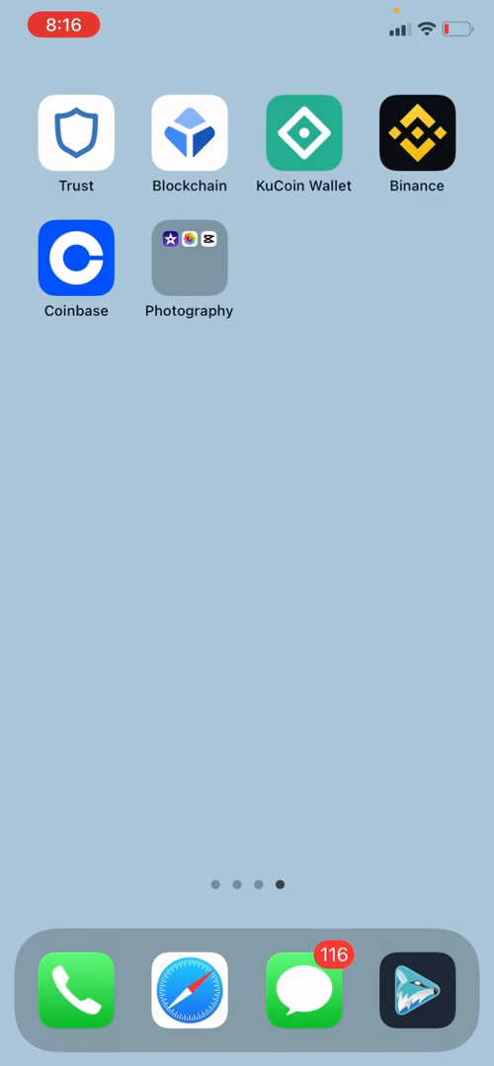
- Launch Coinbase from the home screen to reach its home view with the watchlist
left_click(75, 265)
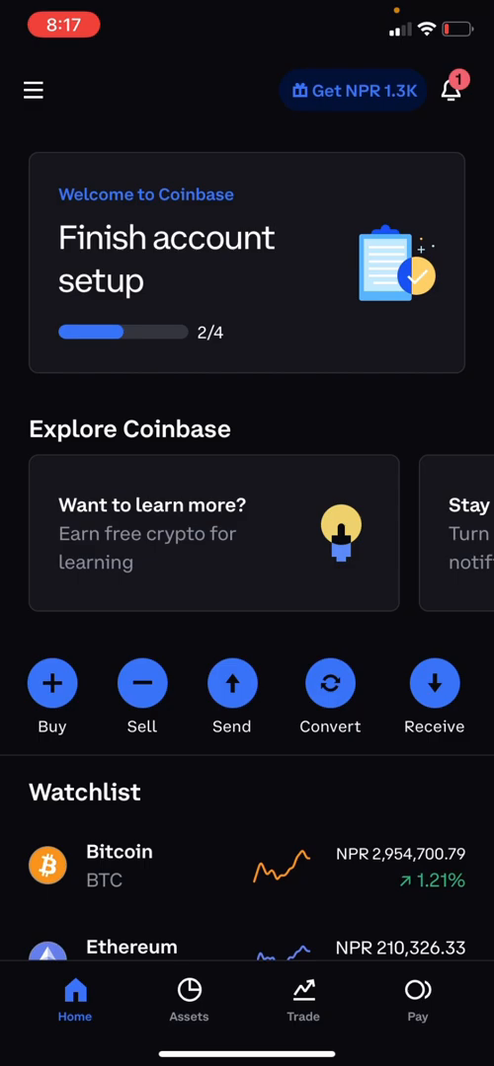
- From the profile settings, reach the Support link that loads coinbase.com in the in-app browser
left_click(31, 91)
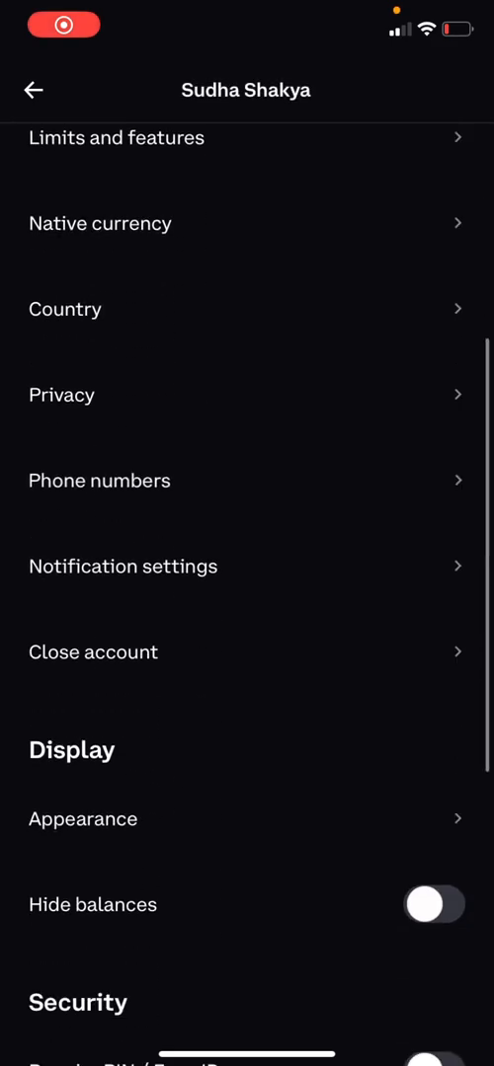
scroll("down", 3)
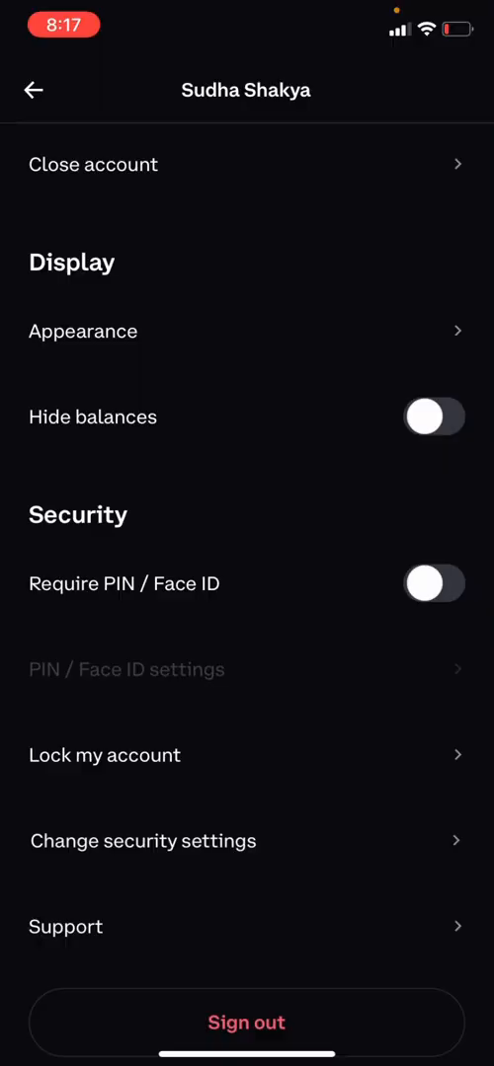
left_click(142, 841)
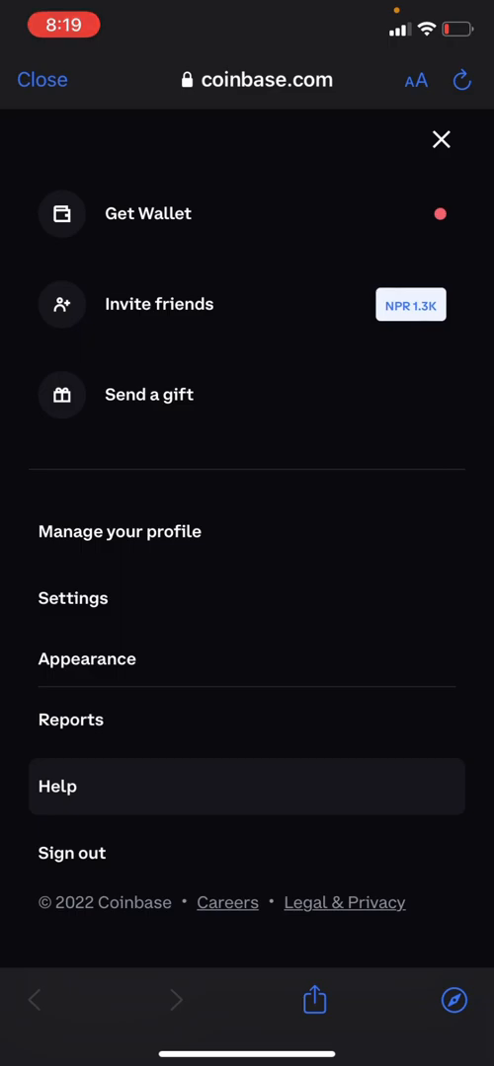
- Under Manage your profile > Personal info, select the Nepal address to begin the Country Change flow
left_click(125, 531)
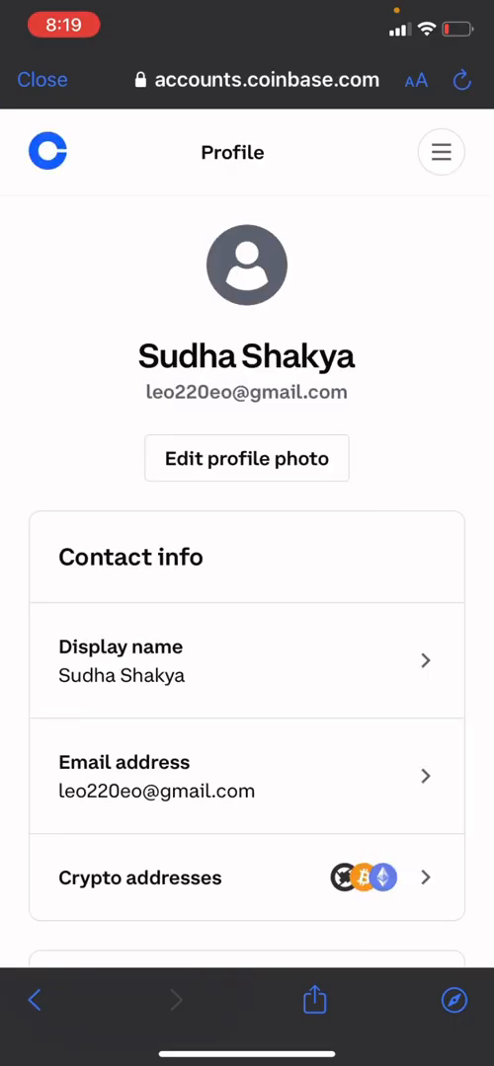
scroll("down", 3)
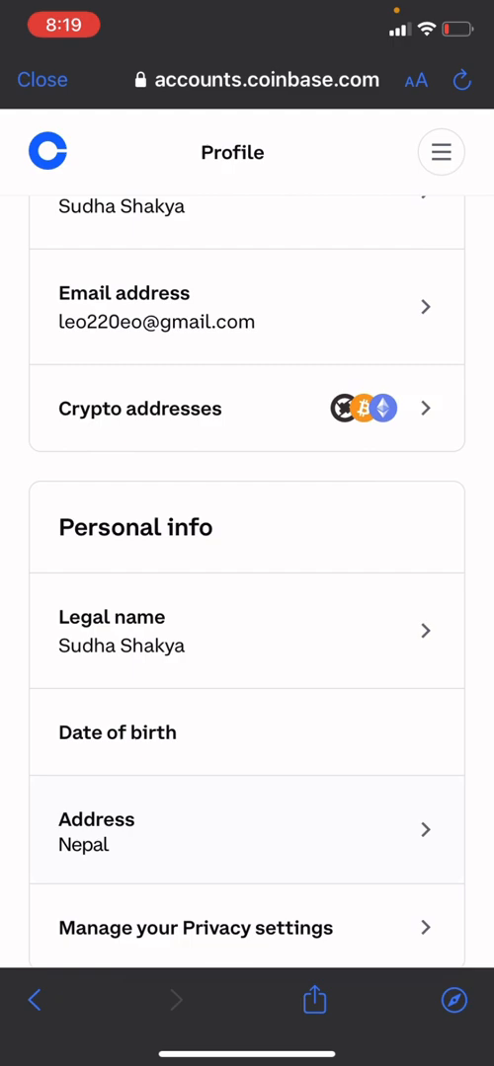
scroll("down", 3)
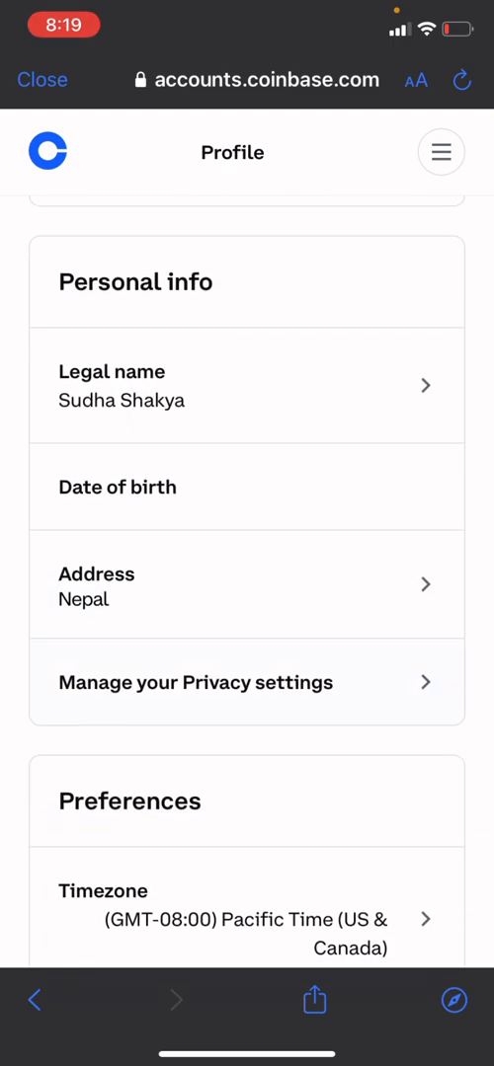
left_click(247, 584)
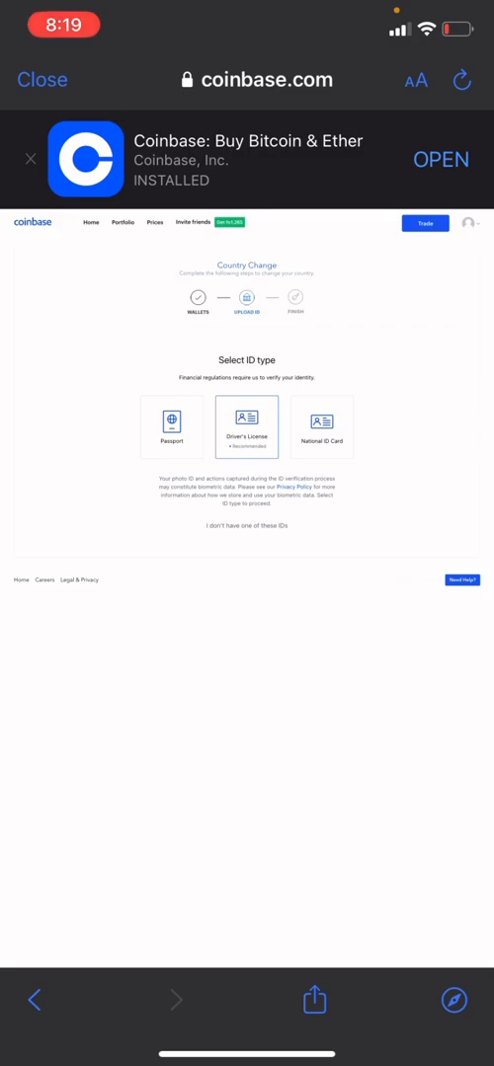
- Choose an ID document type and File Upload as the method, reaching the front/back image request
left_click(247, 427)
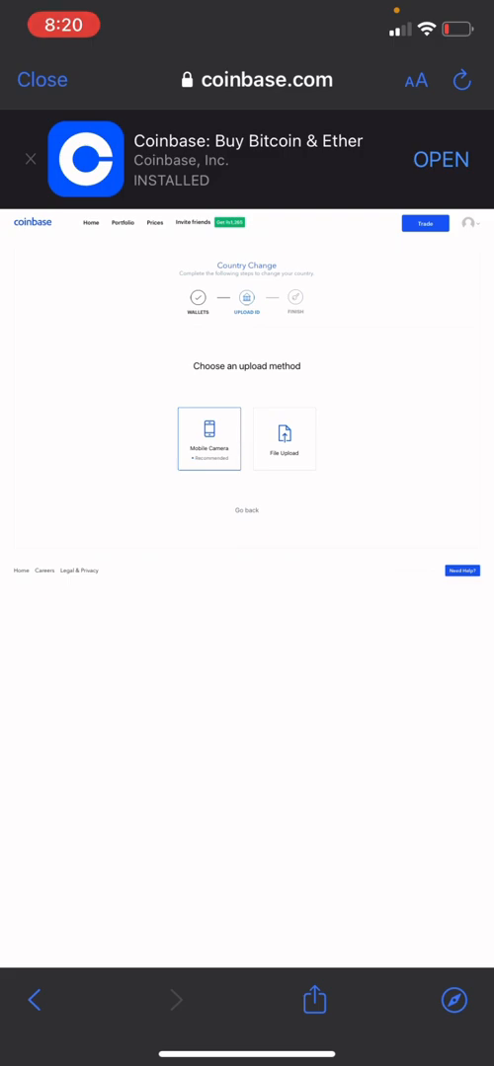
left_click(284, 438)
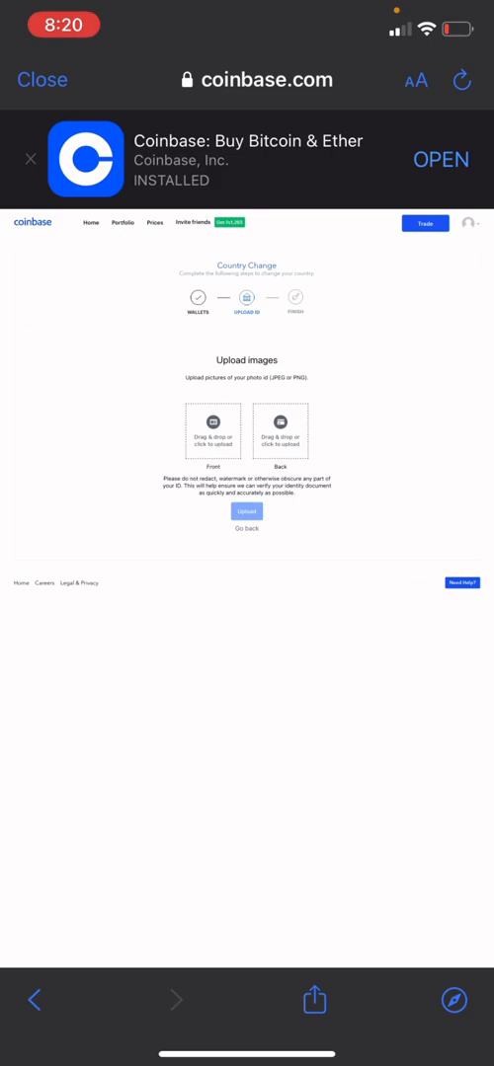